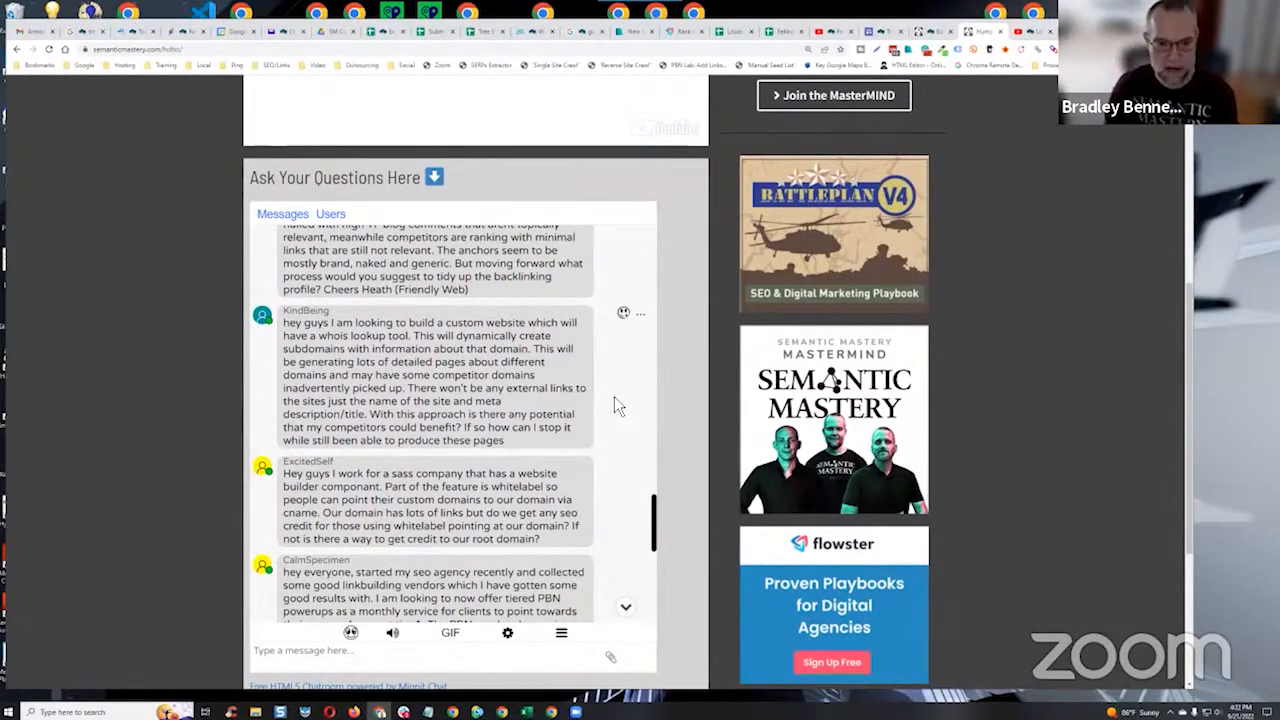
mouse_move(608, 368)
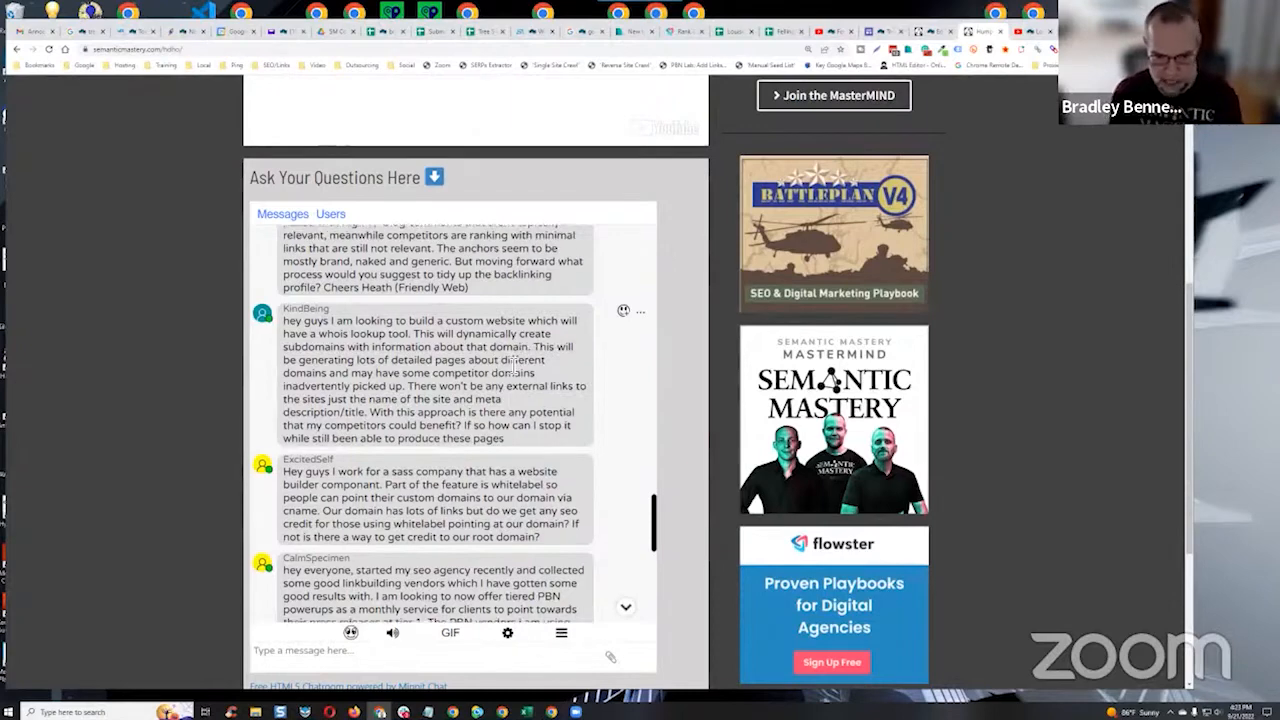
scroll(down, 3)
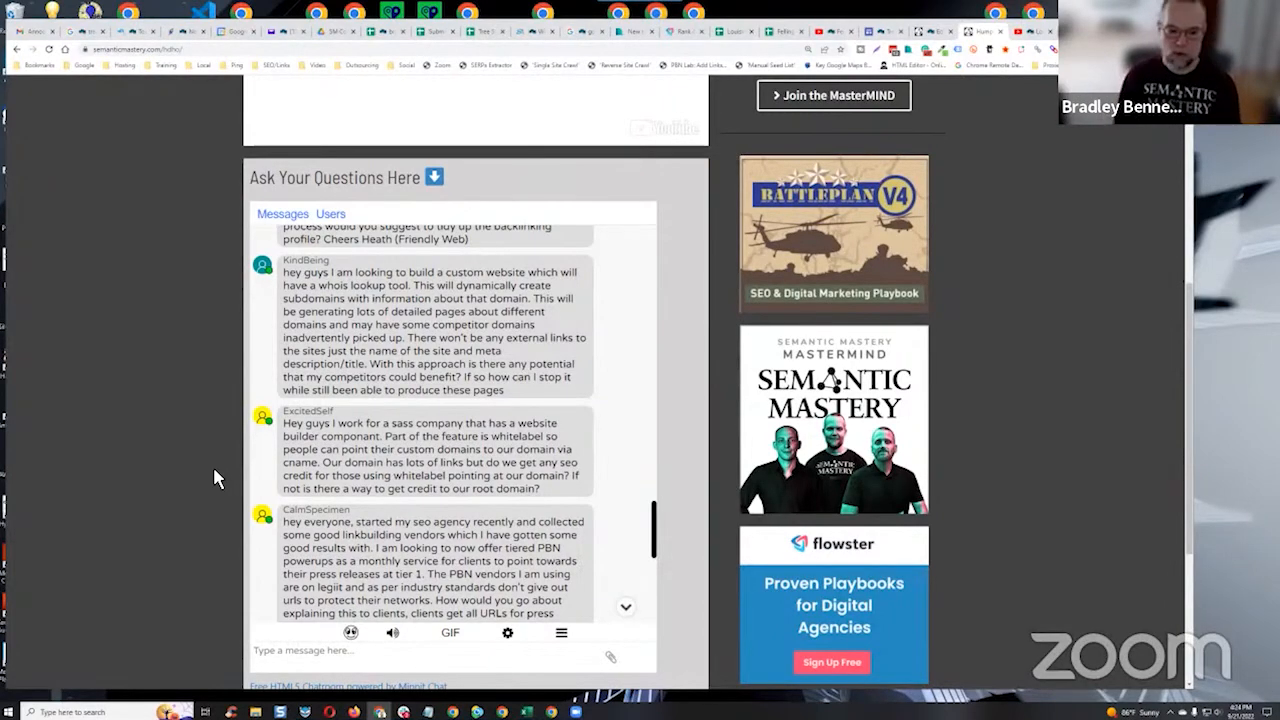
mouse_move(205, 472)
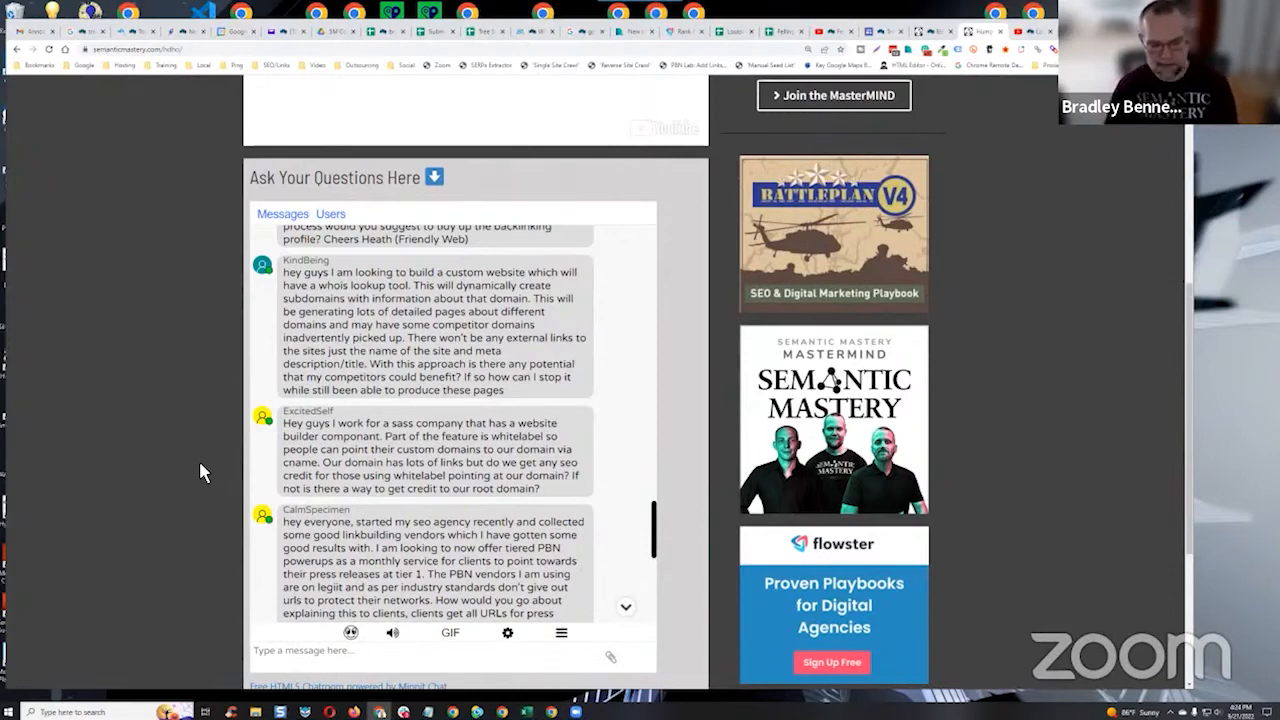
mouse_move(235, 462)
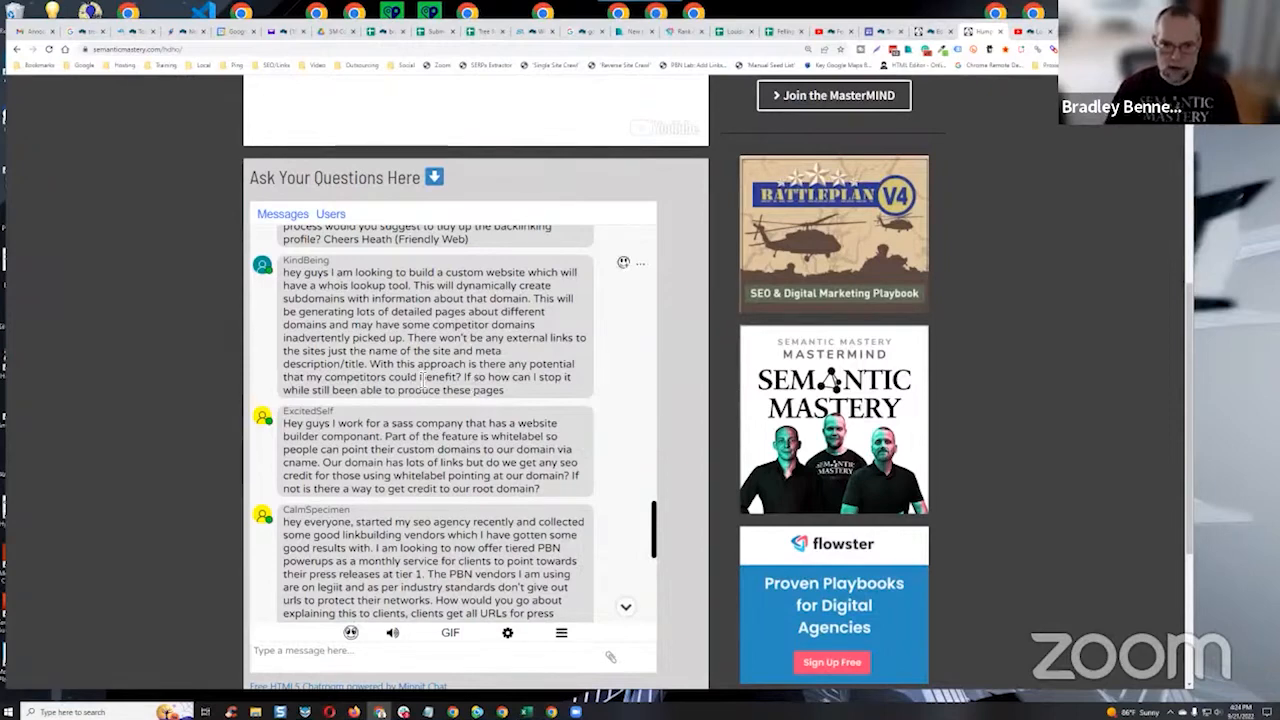
scroll(down, 3)
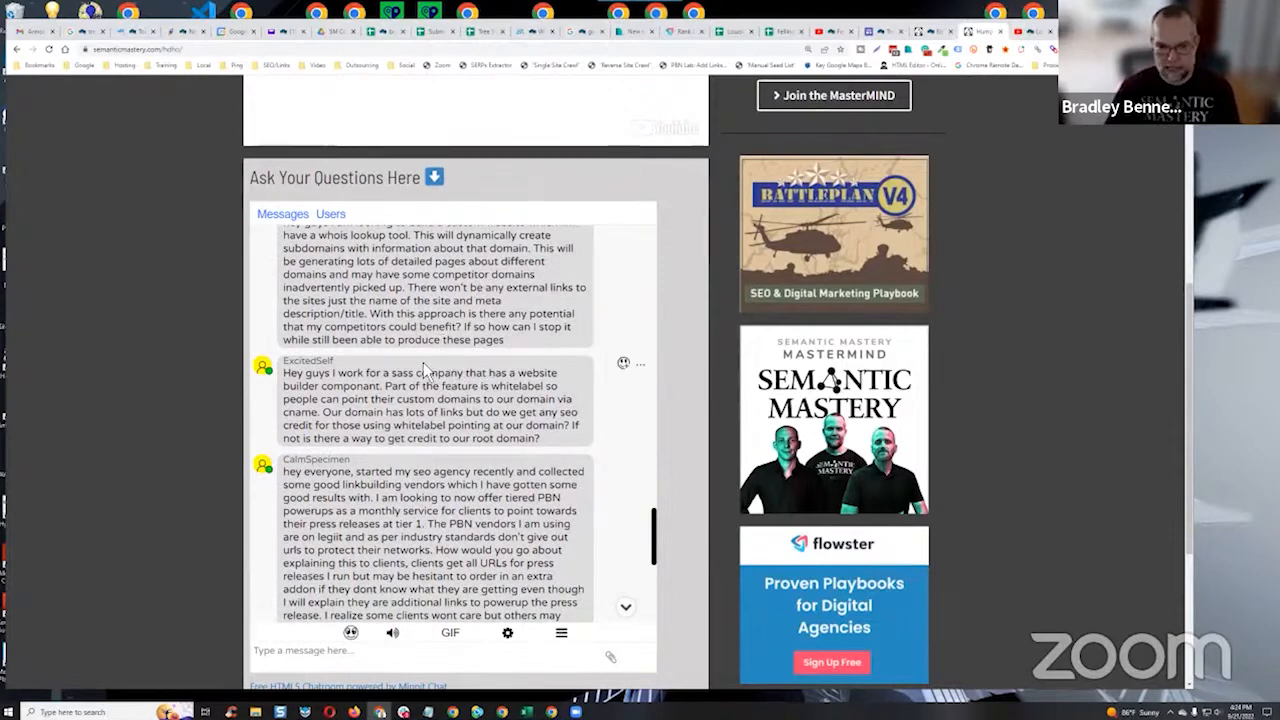
scroll(down, 3)
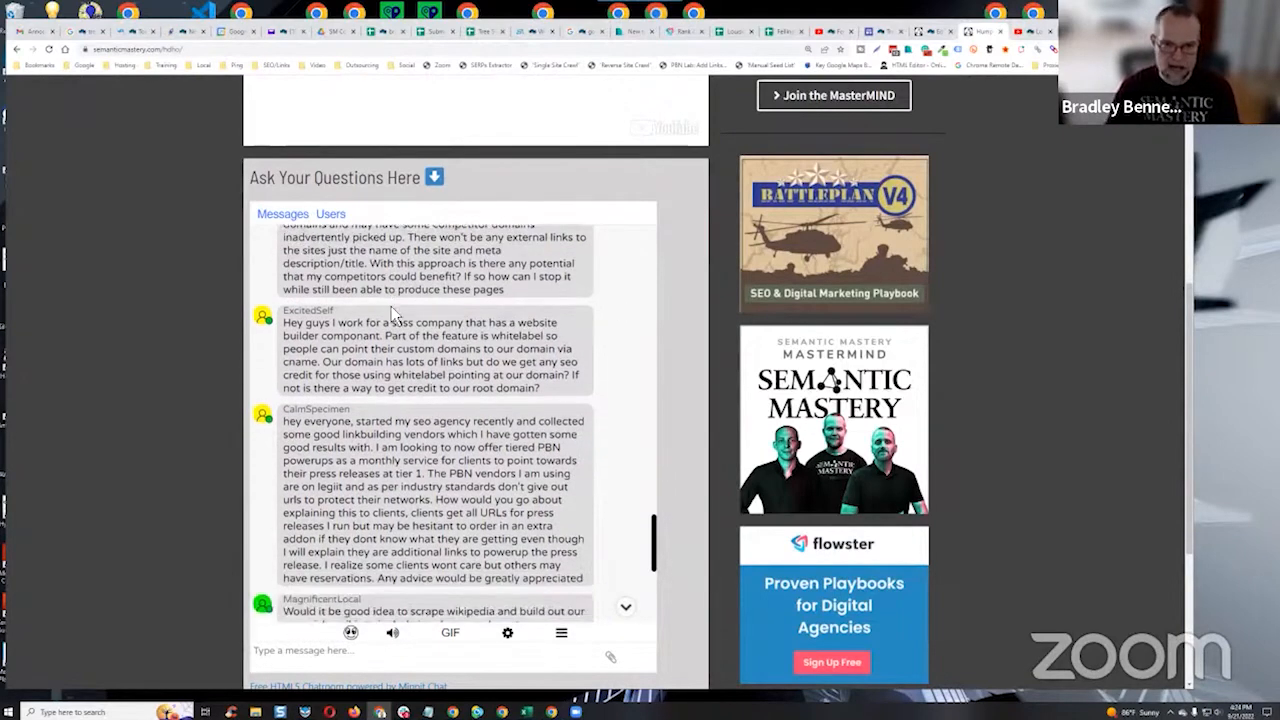